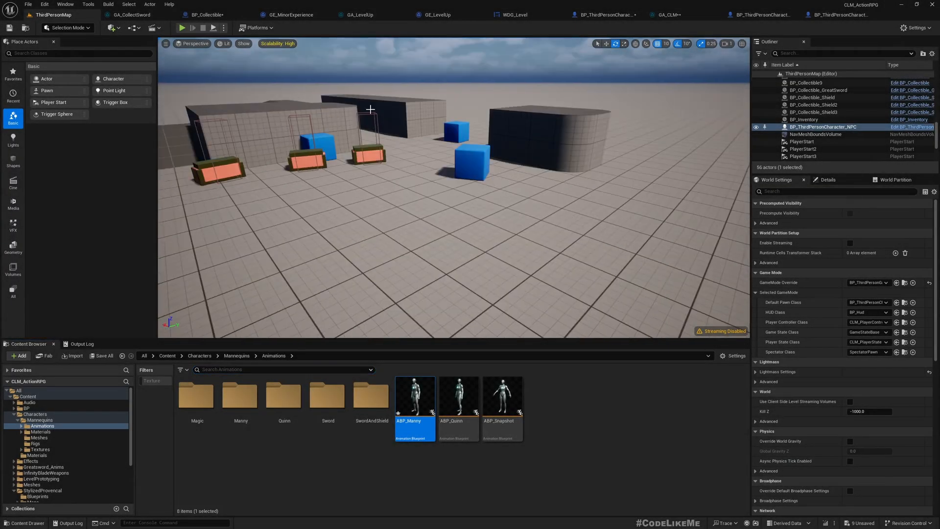
# Step: Run a quick test play of the level and return to editing
pyautogui.press('f11')
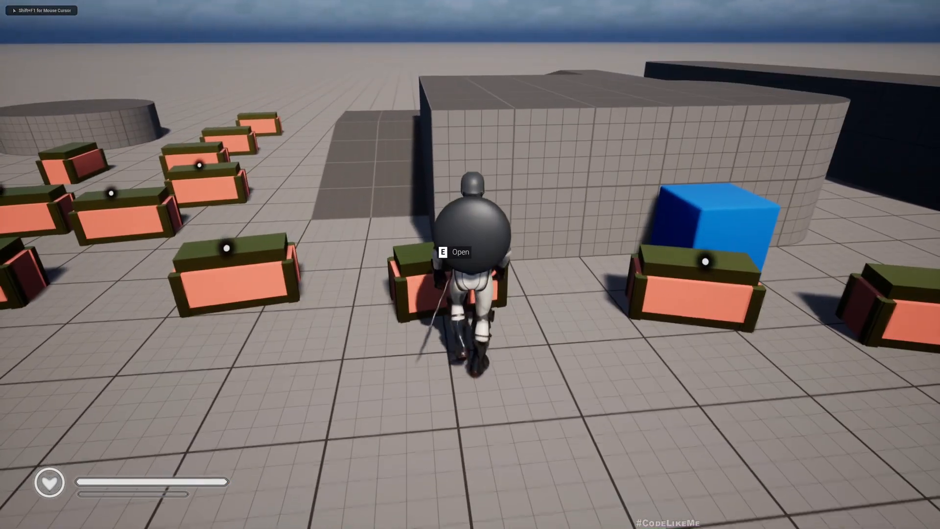
pyautogui.press('e')
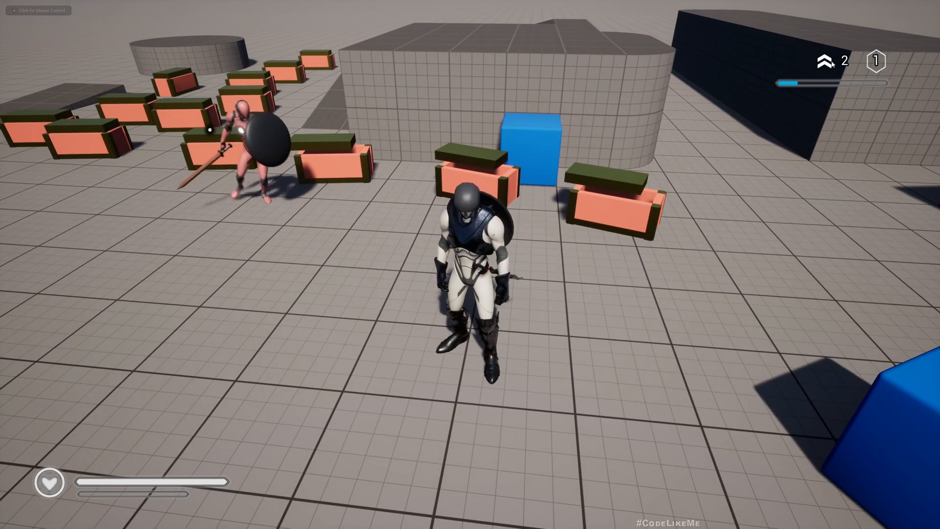
pyautogui.press('w')
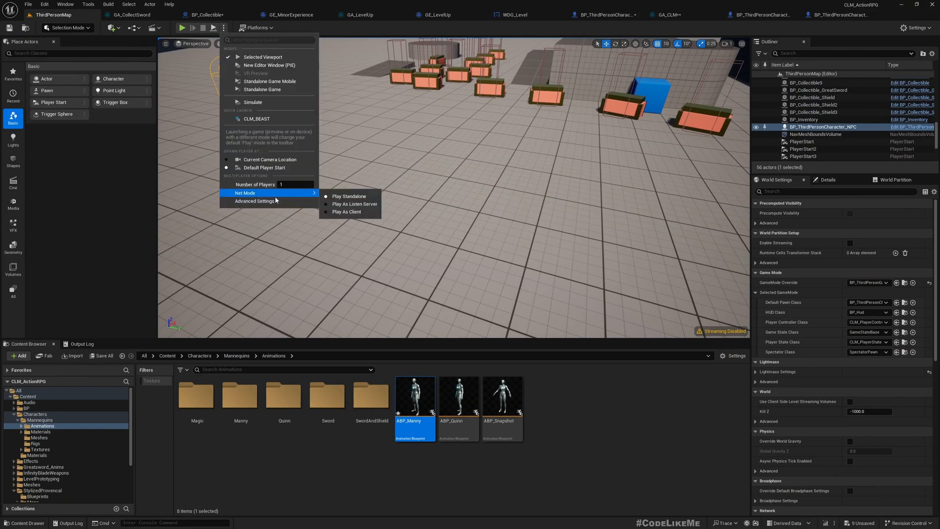
pyautogui.moveTo(349, 212)
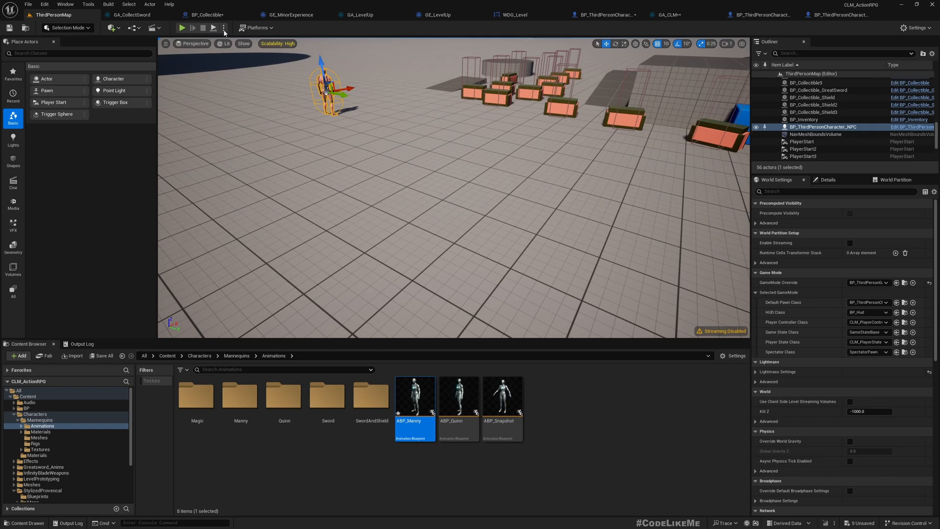
pyautogui.click(182, 28)
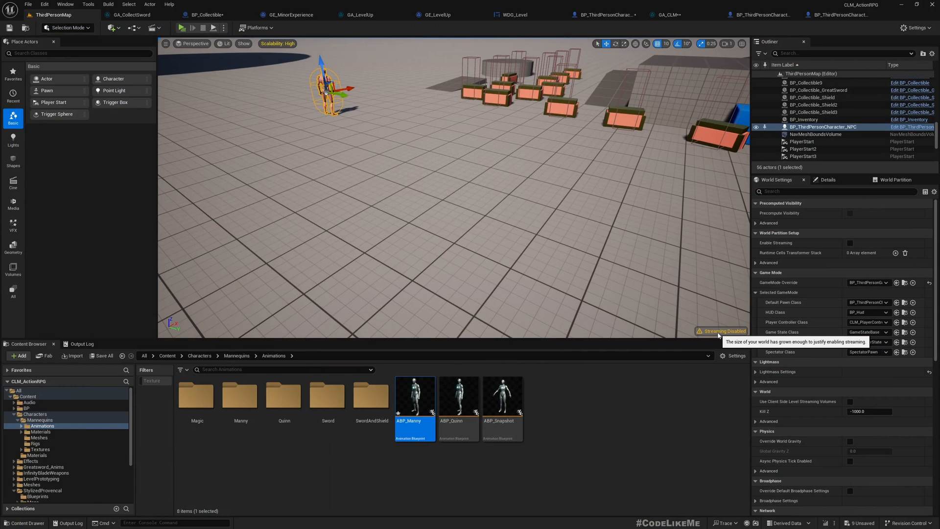
pyautogui.moveTo(148, 4)
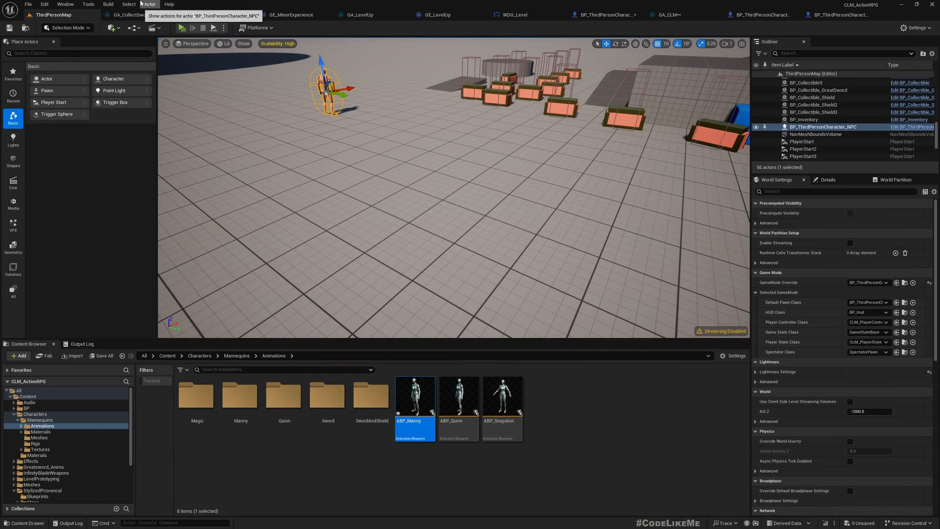
# Step: Refresh the Visual Studio project files and open the project in Visual Studio
pyautogui.click(88, 4)
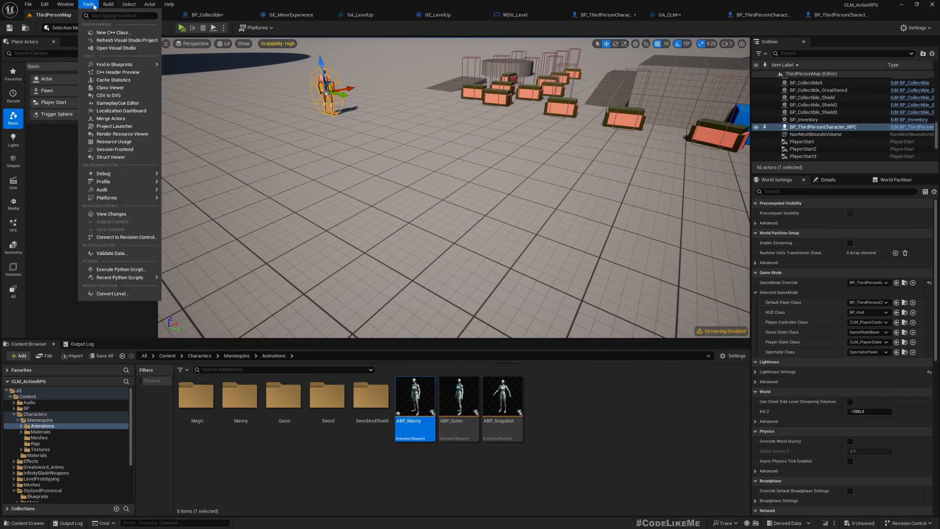
pyautogui.moveTo(114, 31)
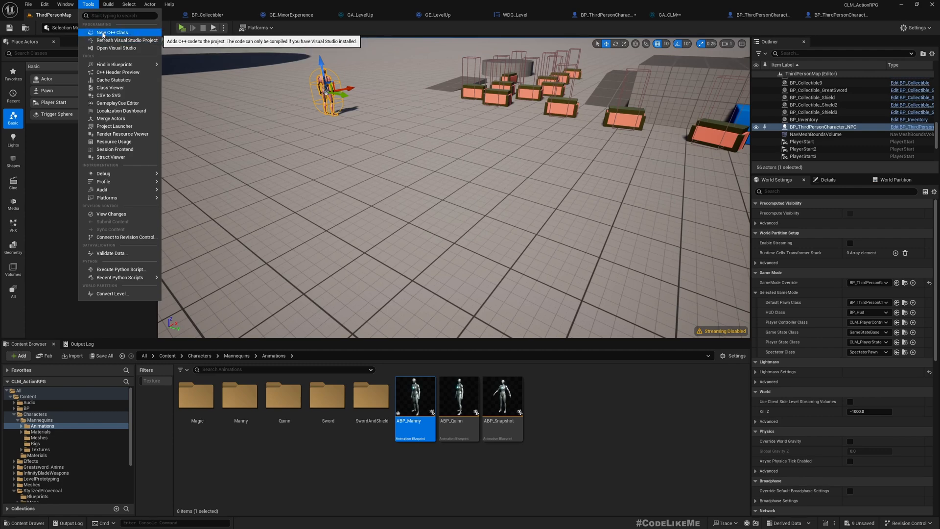
pyautogui.moveTo(119, 40)
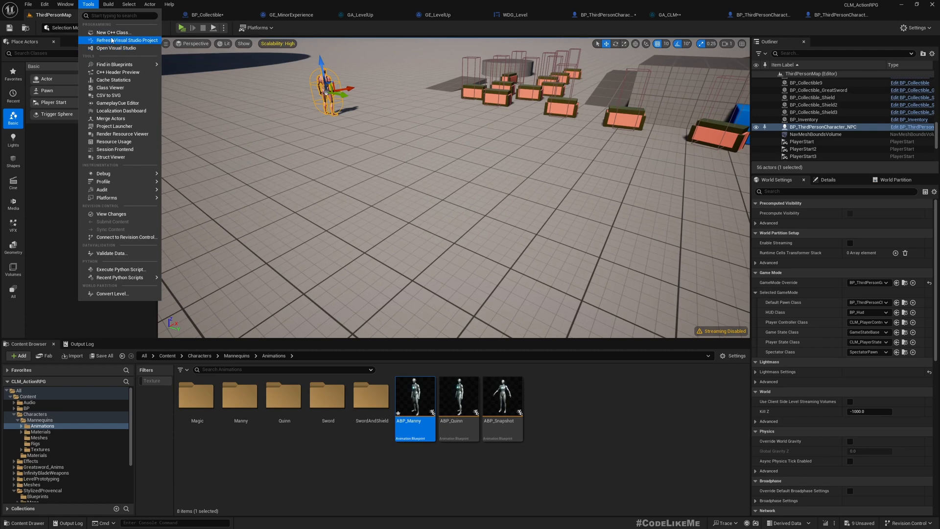
pyautogui.click(123, 40)
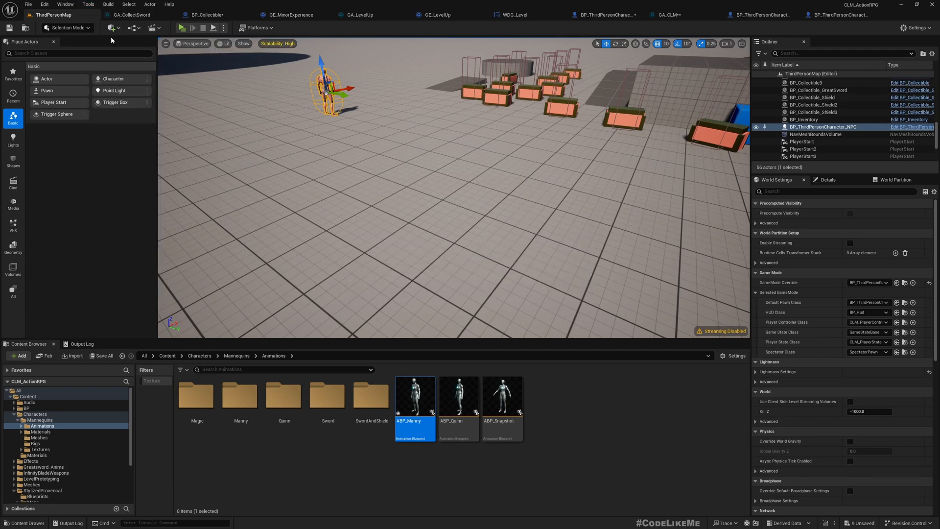
pyautogui.click(88, 4)
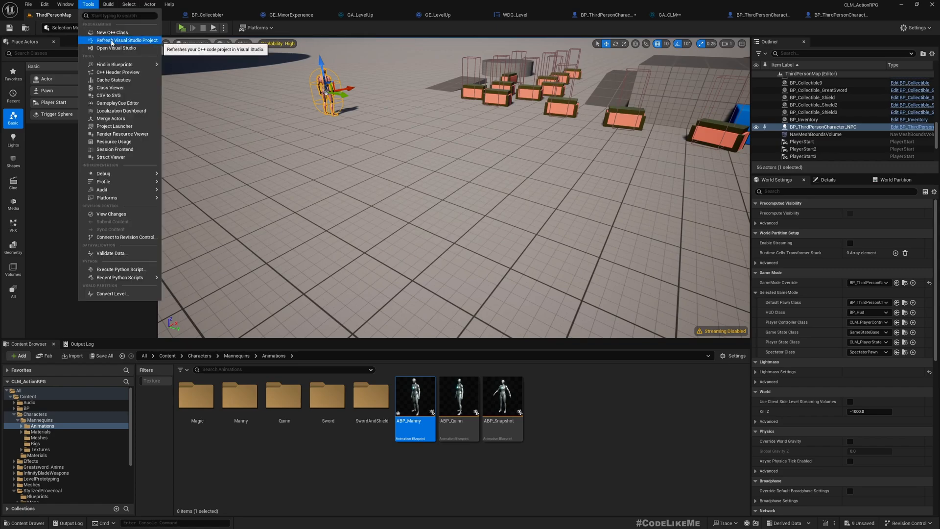
pyautogui.click(126, 40)
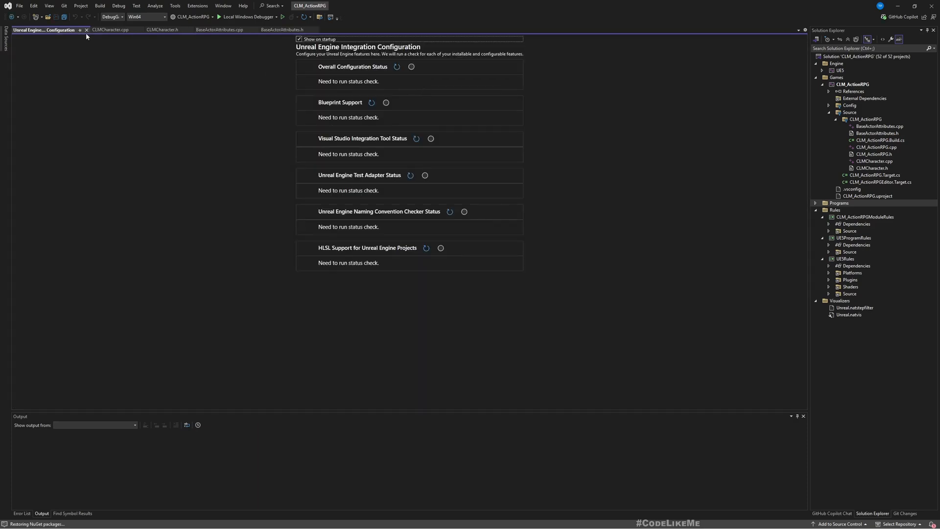
# Step: Close the integration page and review CLMCharacter.h and BaseActorAttributes.h, selecting SkillPoints
pyautogui.click(84, 31)
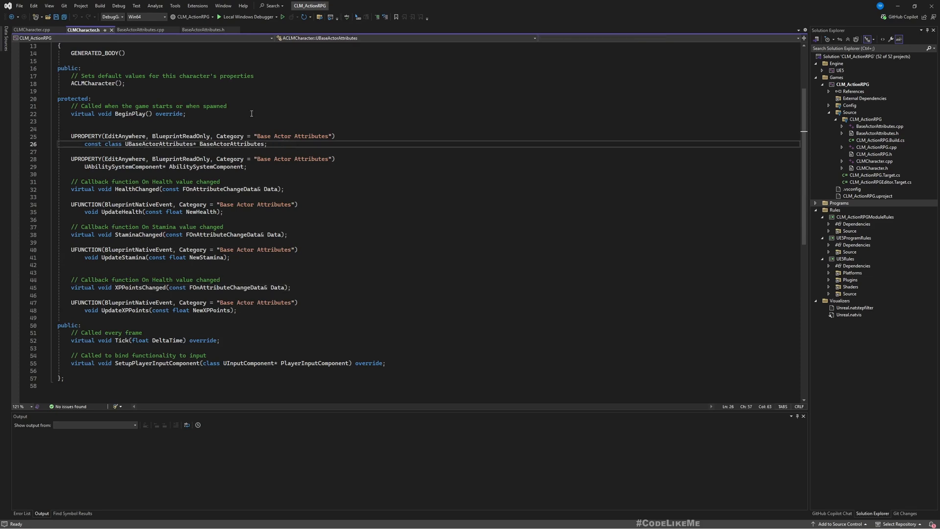
pyautogui.click(207, 31)
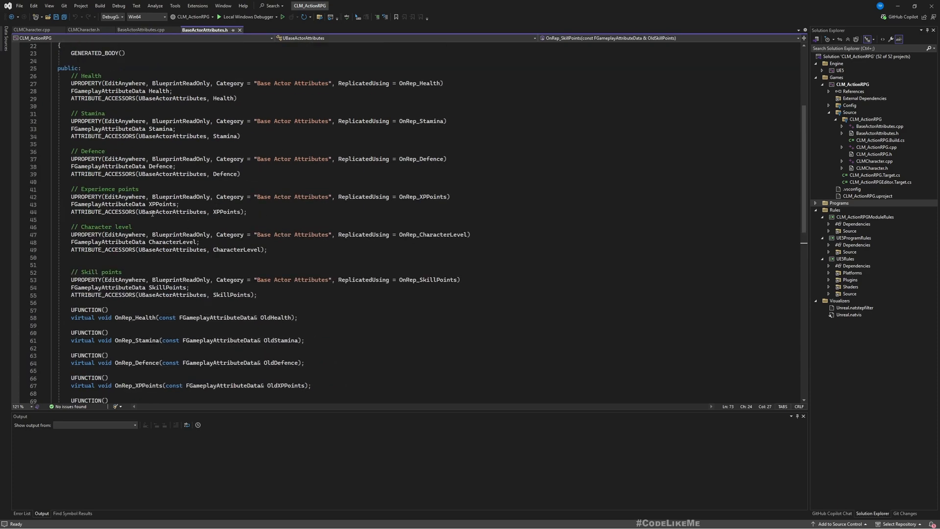
pyautogui.doubleClick(172, 242)
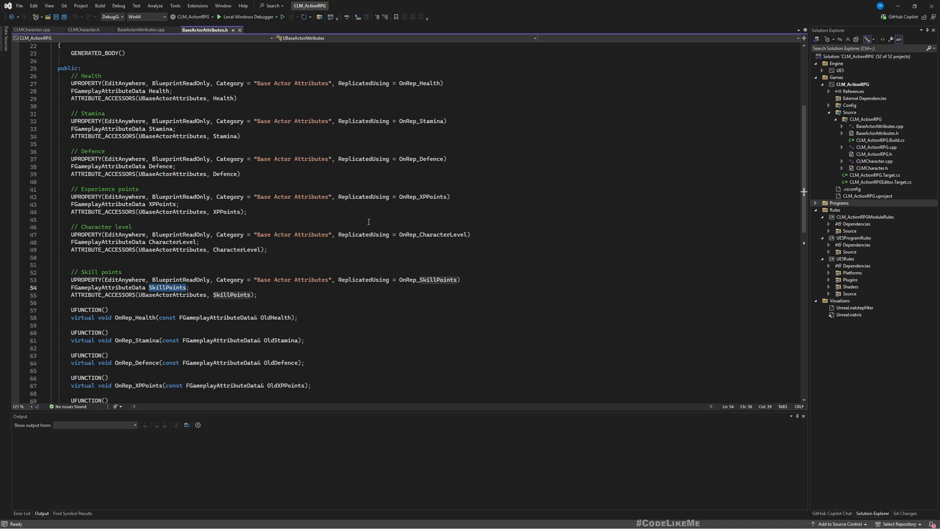
pyautogui.moveTo(113, 99)
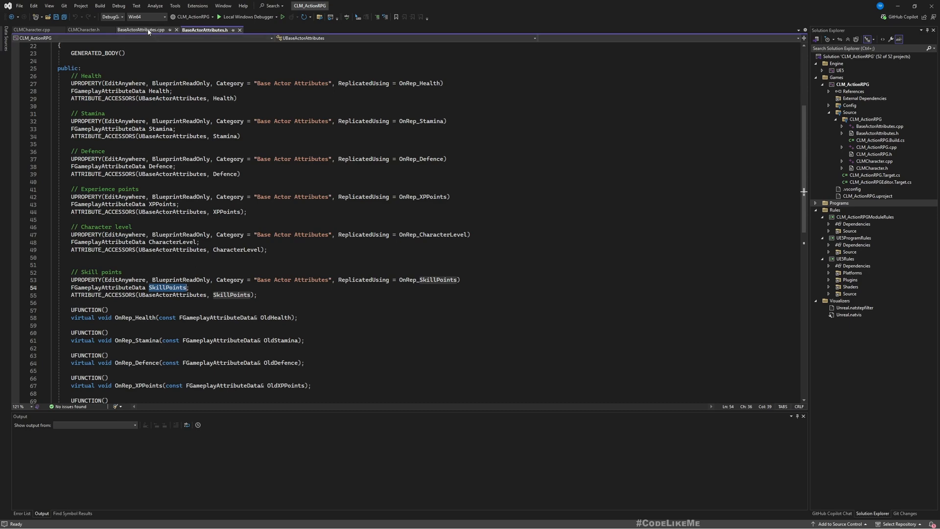
# Step: Add REPNOTIFY_Always replication lines for XPPoints, CharacterLevel and SkillPoints in BaseActorAttributes.cpp and save
pyautogui.click(140, 29)
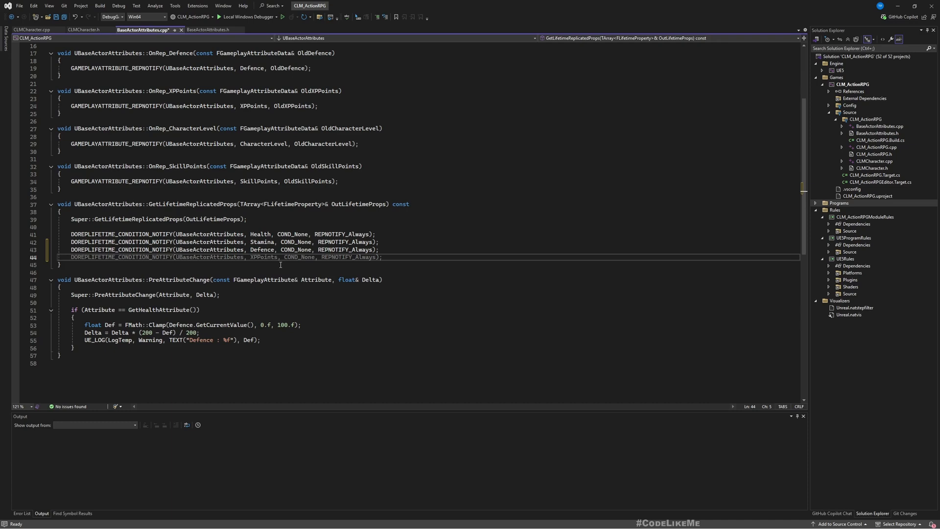
pyautogui.press('Enter')
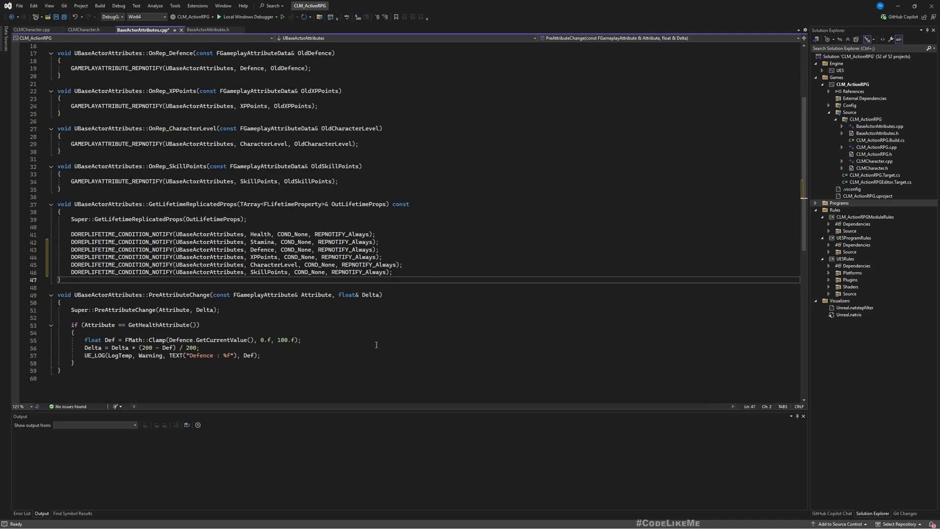
pyautogui.press('ctrl+s')
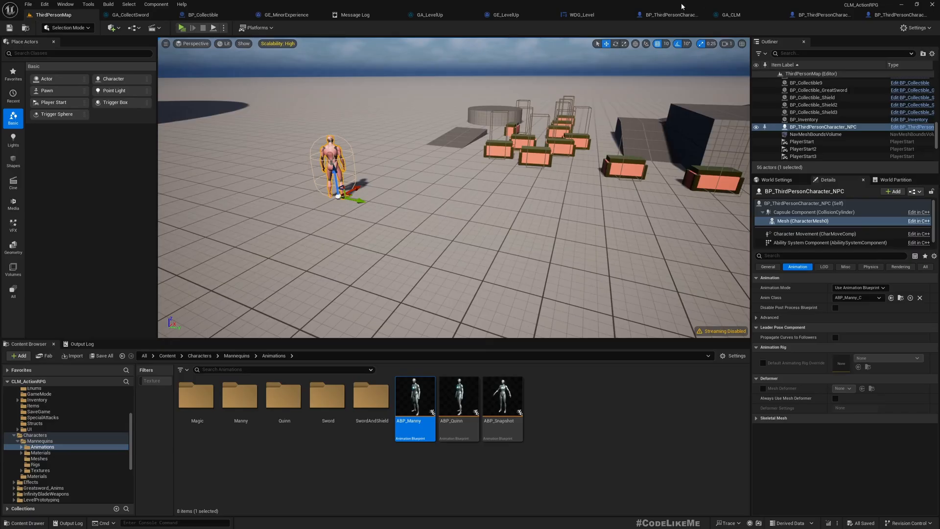
# Step: Show all NPC properties, play-test the map with the sword character, then stop play
pyautogui.click(224, 27)
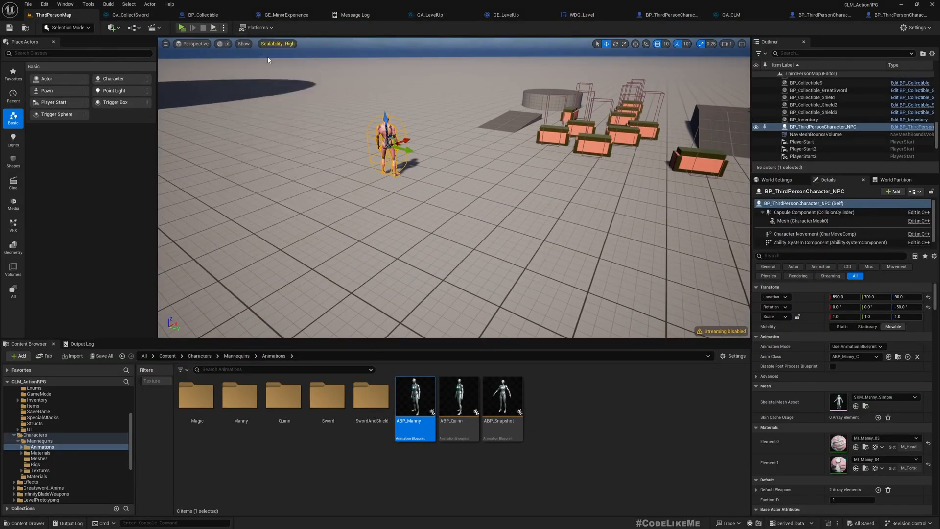
pyautogui.click(183, 28)
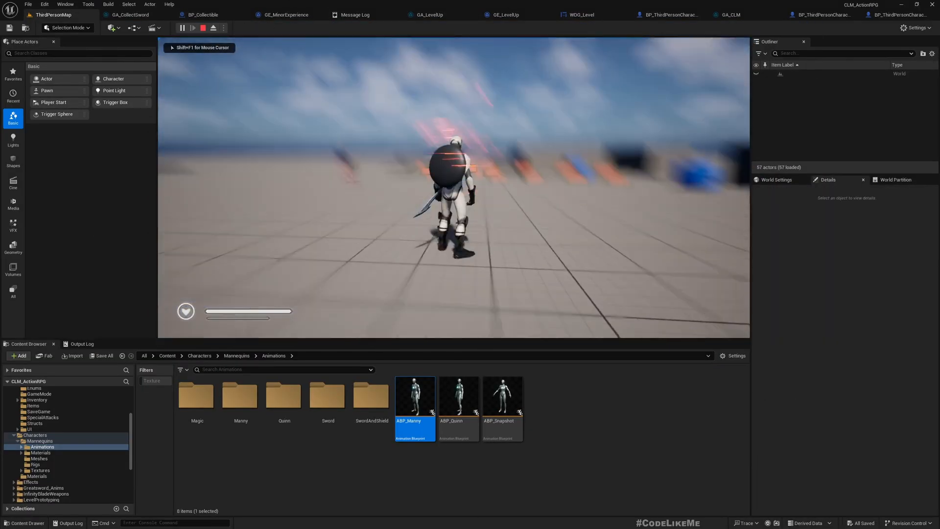
pyautogui.click(193, 27)
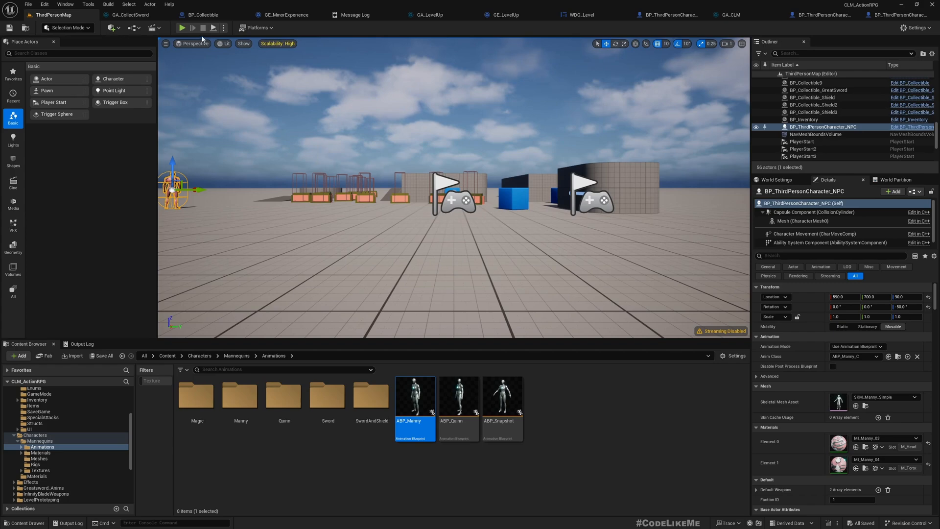
pyautogui.click(182, 27)
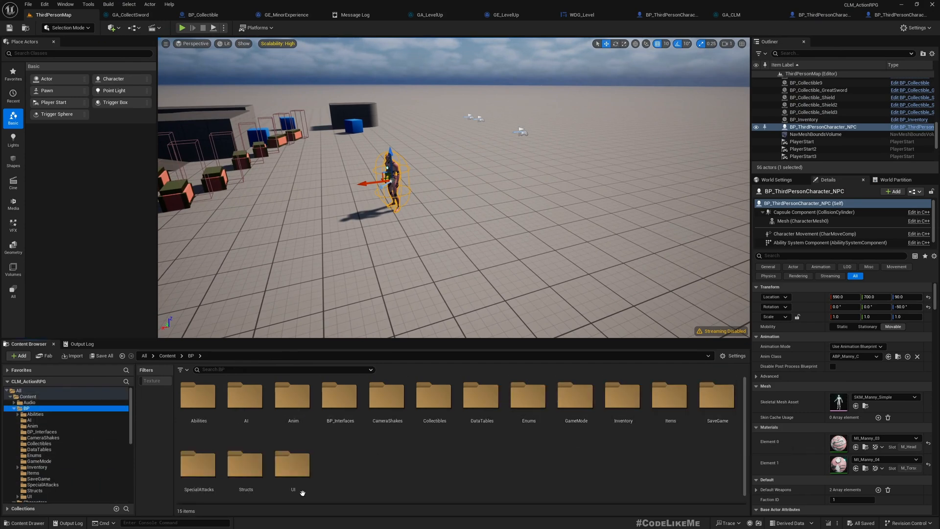
pyautogui.moveTo(668, 395)
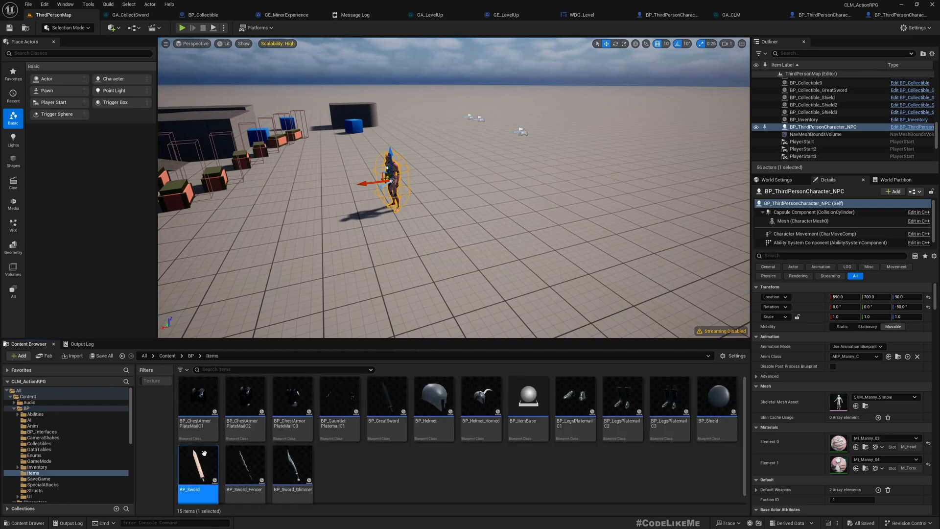
# Step: Open BP_Sword from the Items assets and inspect its Damage event logic
pyautogui.doubleClick(197, 464)
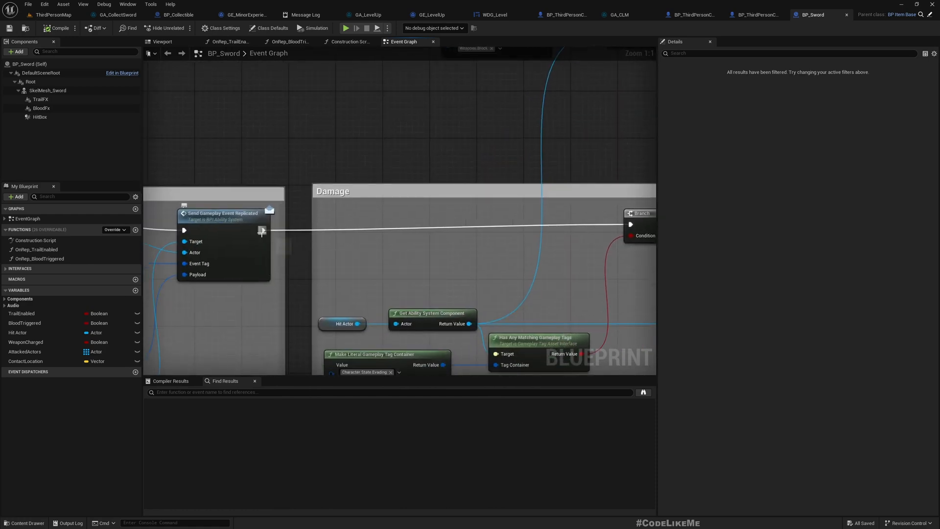
pyautogui.rightClick(262, 230)
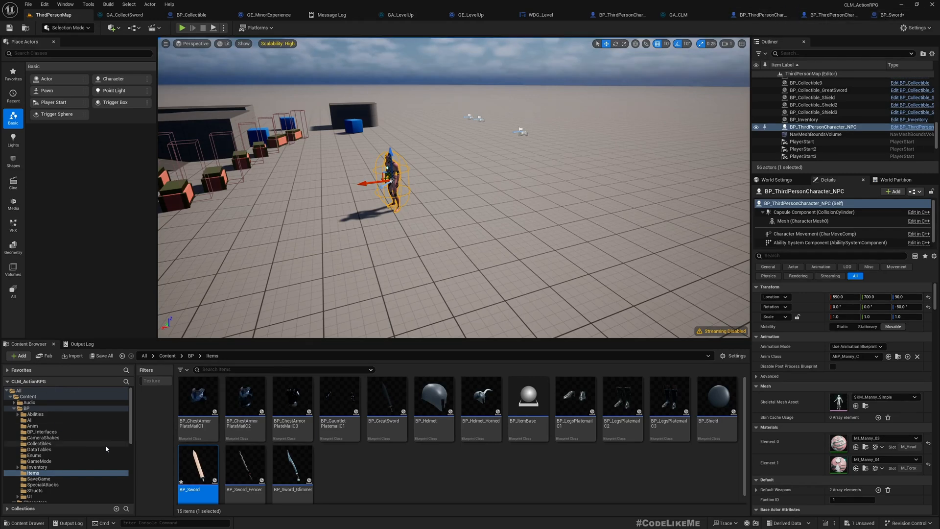
pyautogui.moveTo(35, 413)
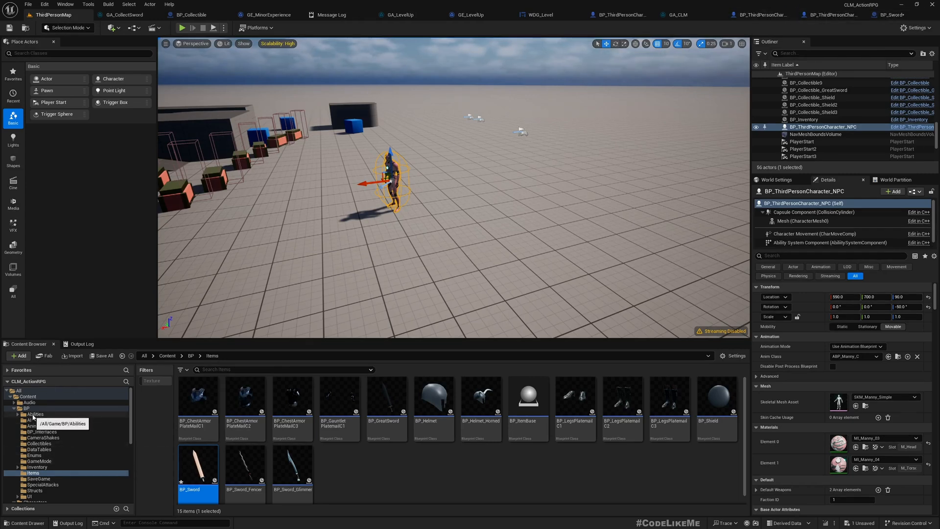
# Step: Browse to Abilities > Sword and filter its assets by 'react'
pyautogui.click(35, 413)
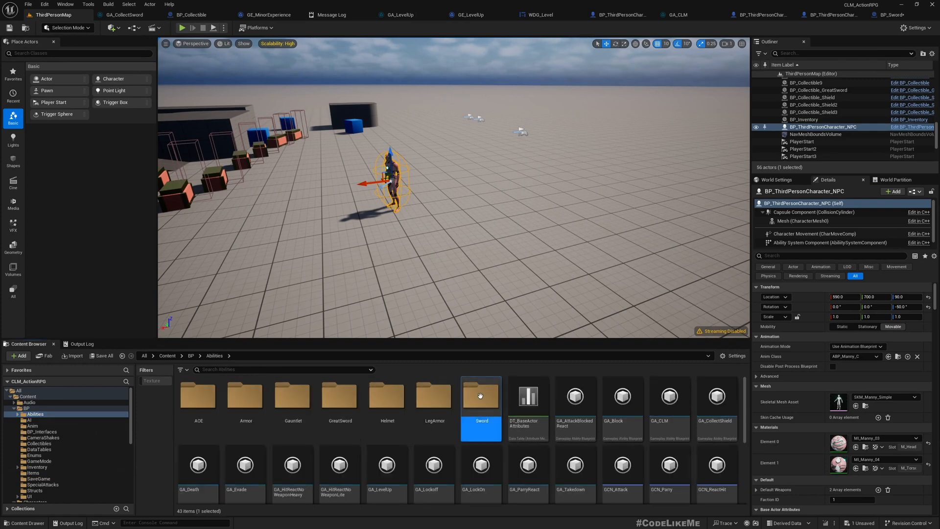
pyautogui.doubleClick(480, 396)
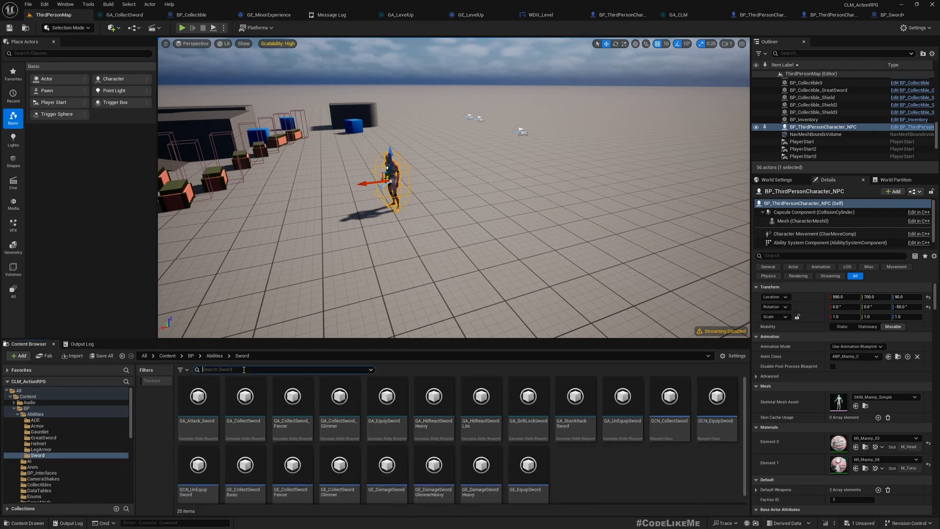
pyautogui.write('react')
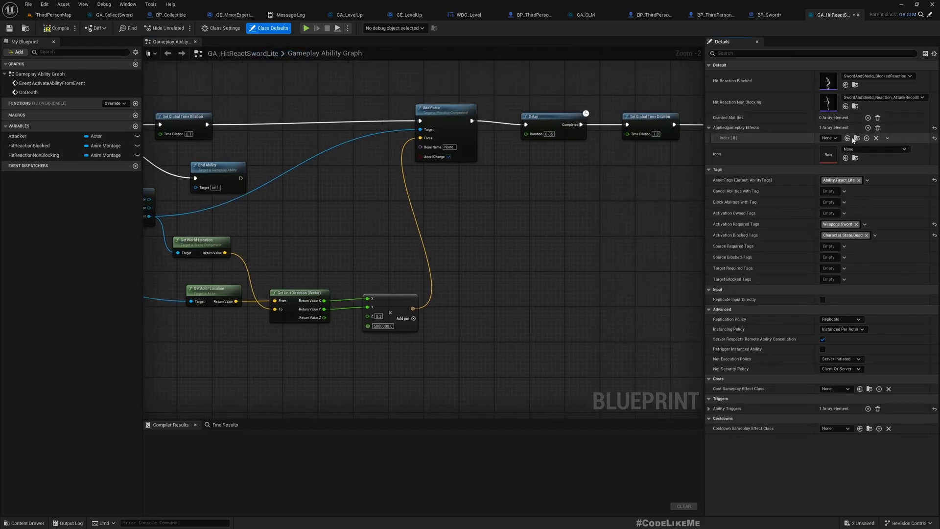
# Step: Set GA_HitReactSwordLite's Applied Gameplay Effects Index[0] to GE_DamageSword
pyautogui.click(830, 138)
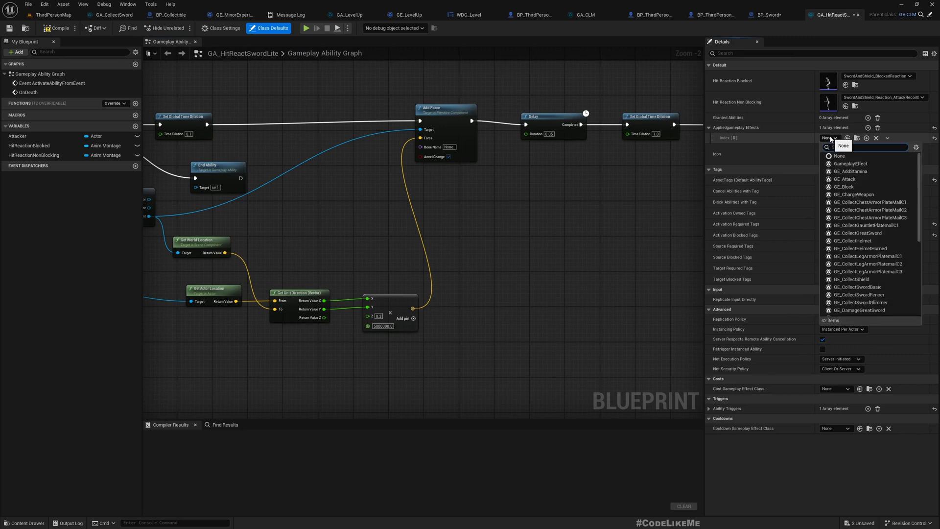
pyautogui.write('Damage')
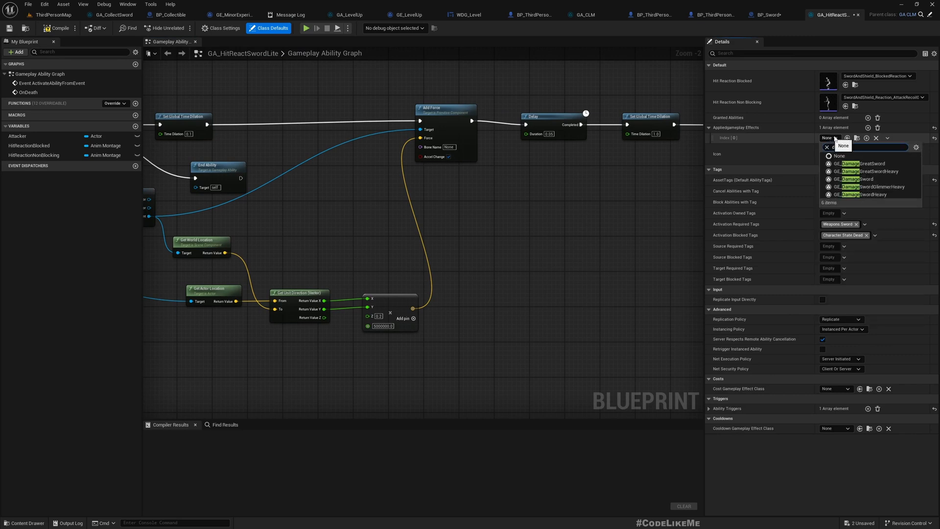
pyautogui.click(859, 178)
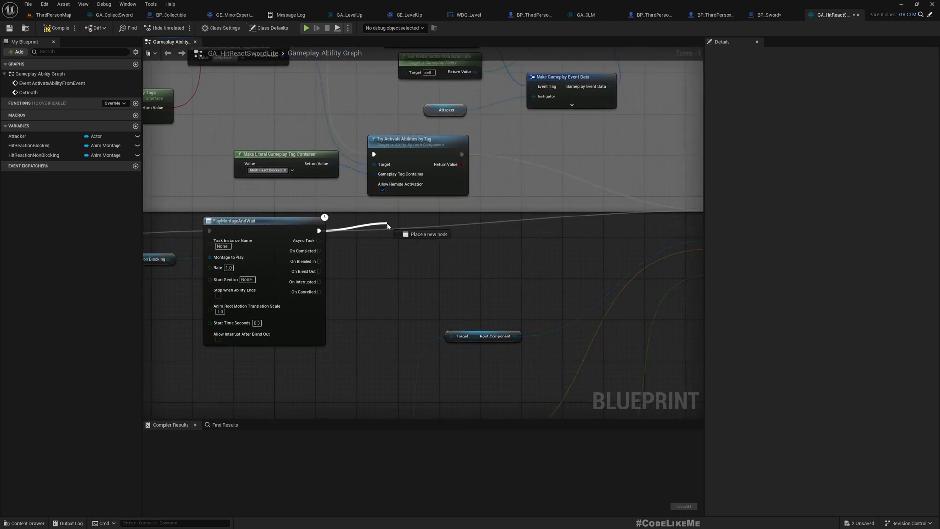
# Step: Add an Apply Gameplay Effects node after PlayMontageAndWait, then view GA_CLM's effect loop
pyautogui.write('apply')
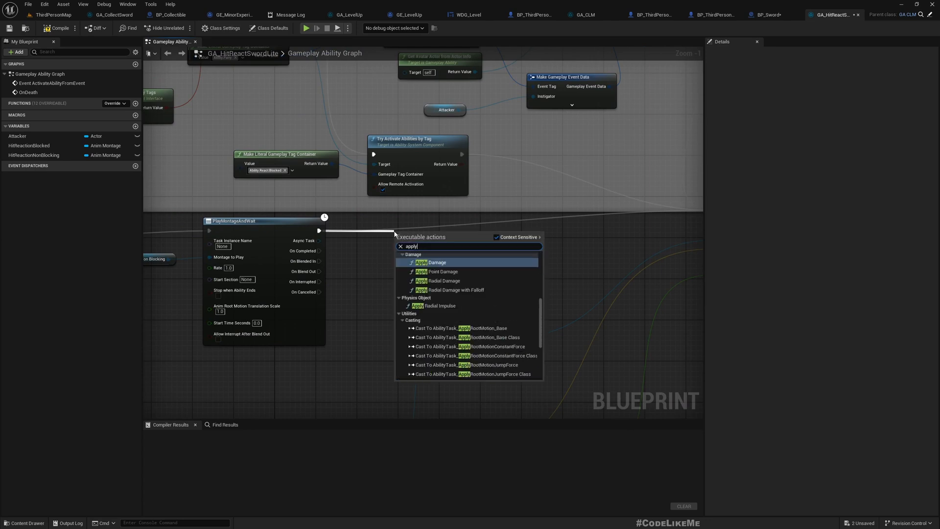
pyautogui.click(435, 263)
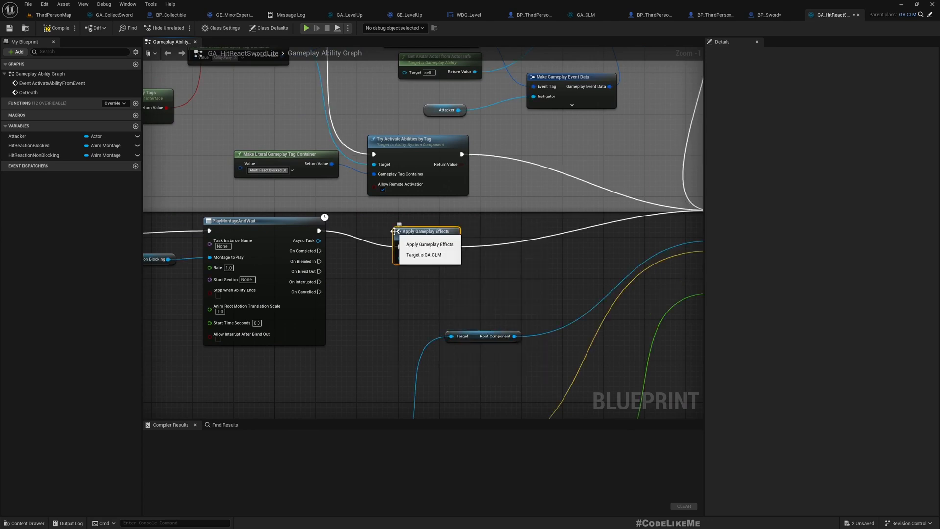
pyautogui.scroll(-3)
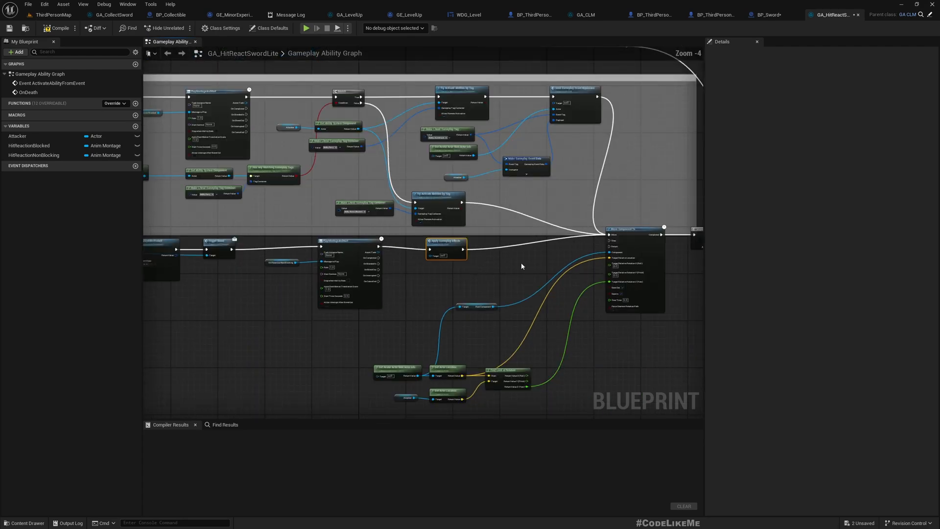
pyautogui.click(590, 14)
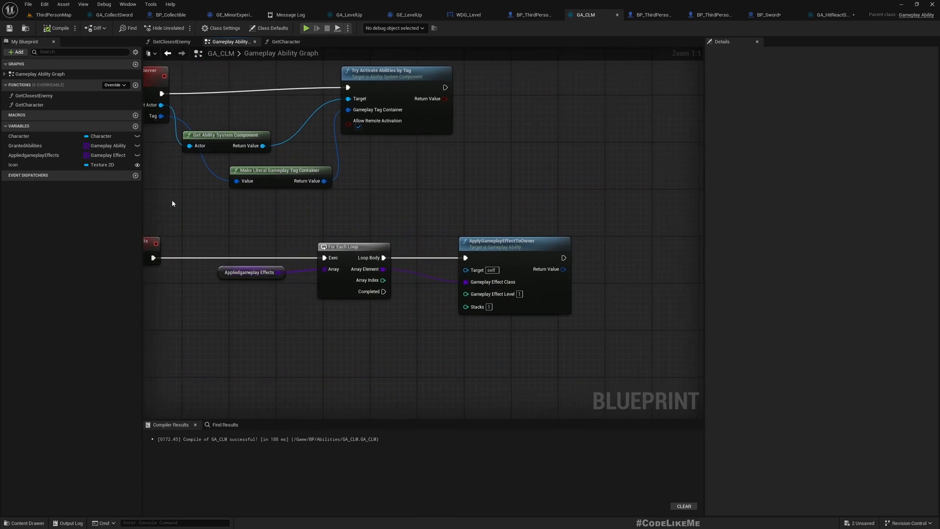
pyautogui.moveTo(658, 55)
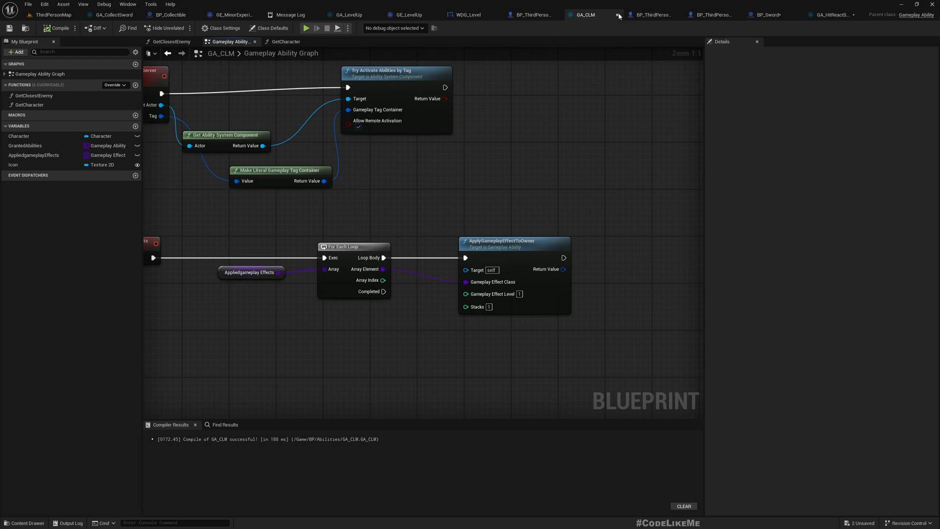
# Step: Check BP_ThirdPersonCharacter_Base, then return to the GA_HitReactSwordLite graph
pyautogui.click(576, 15)
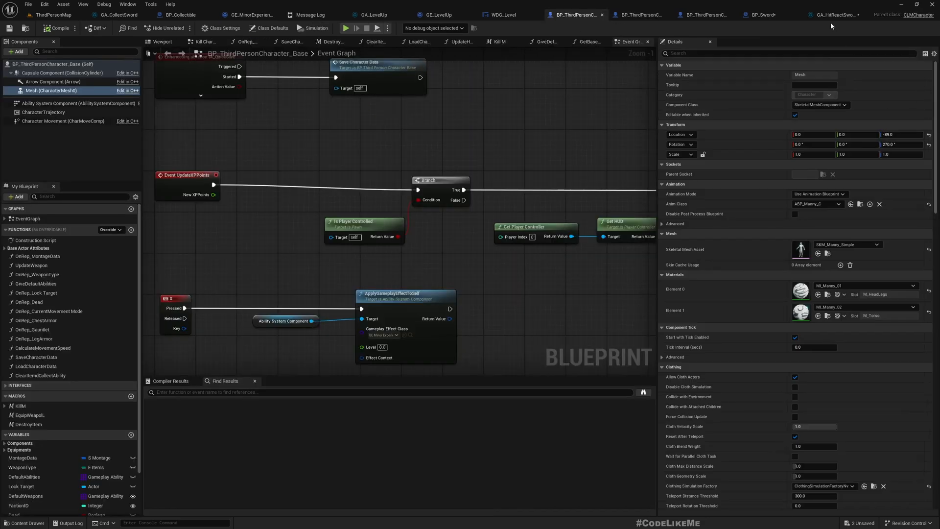
pyautogui.click(831, 14)
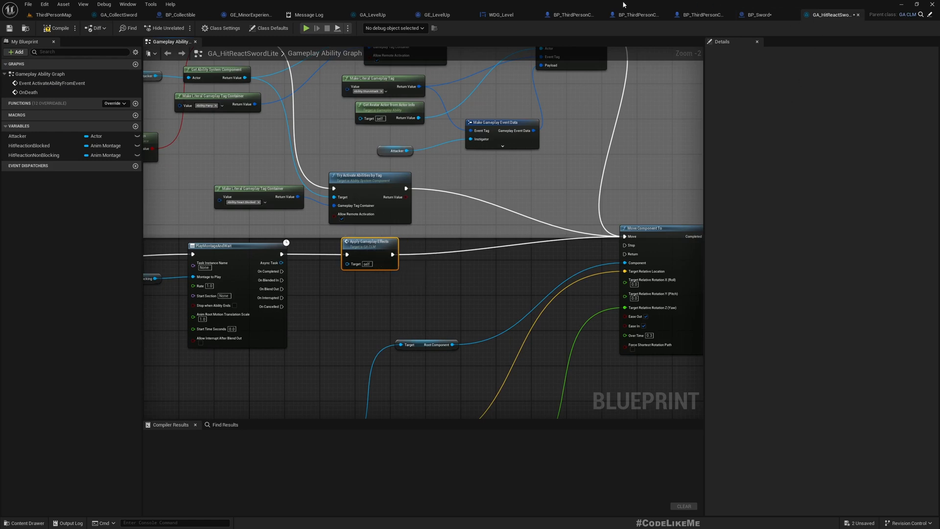
# Step: Review GA_HitReactSwordLite's class defaults with GE_Damage applied, then switch to GA_HitReactSwordHeavy
pyautogui.click(223, 28)
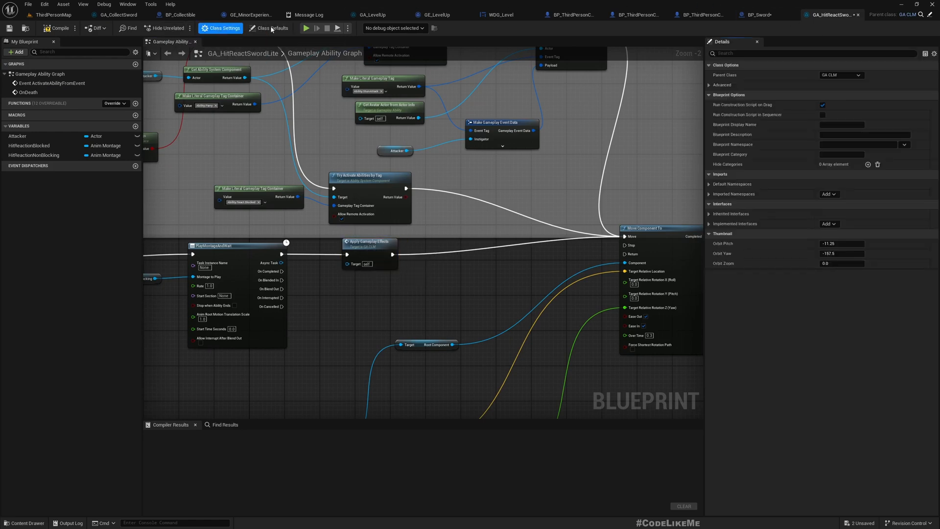
pyautogui.click(271, 27)
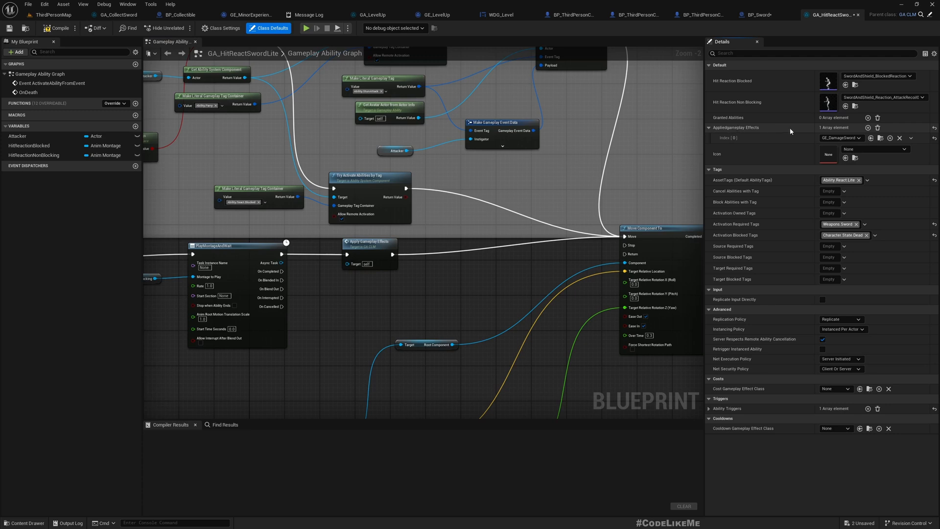
pyautogui.moveTo(451, 253)
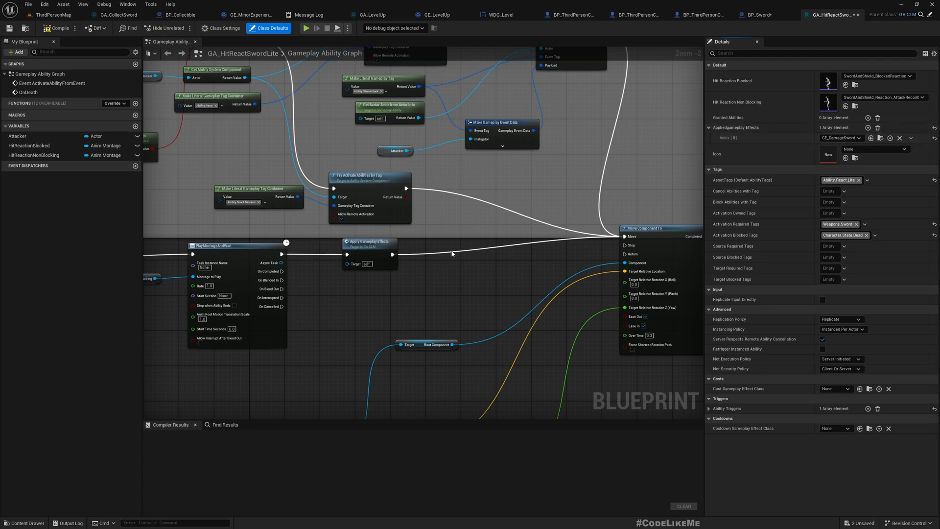
pyautogui.moveTo(822, 27)
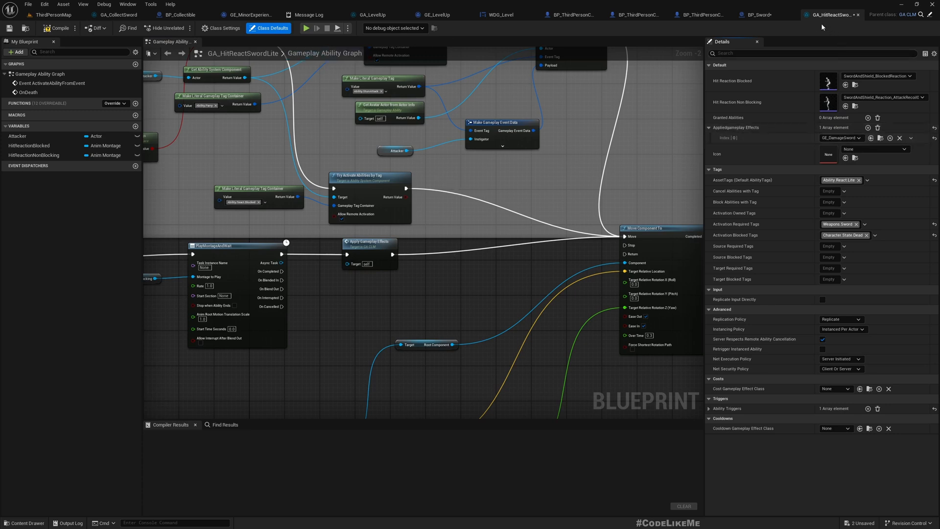
pyautogui.moveTo(829, 15)
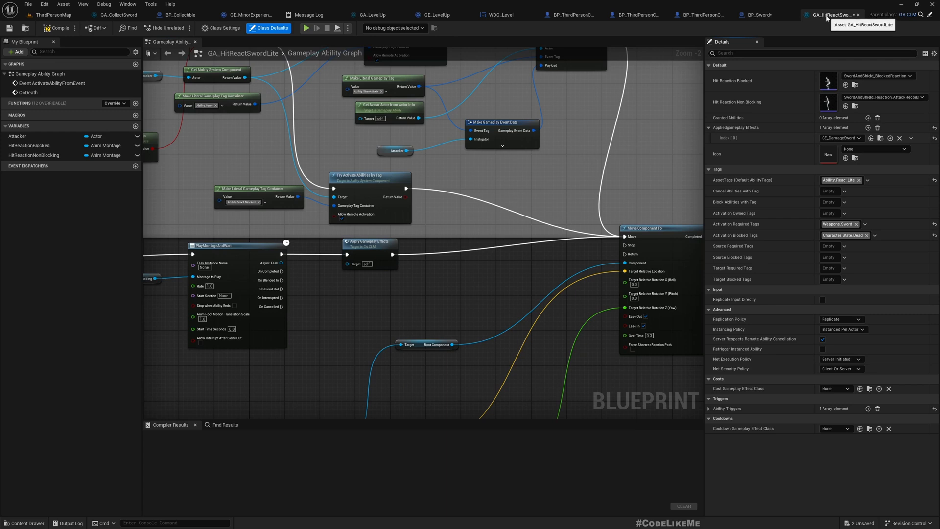
pyautogui.moveTo(53, 15)
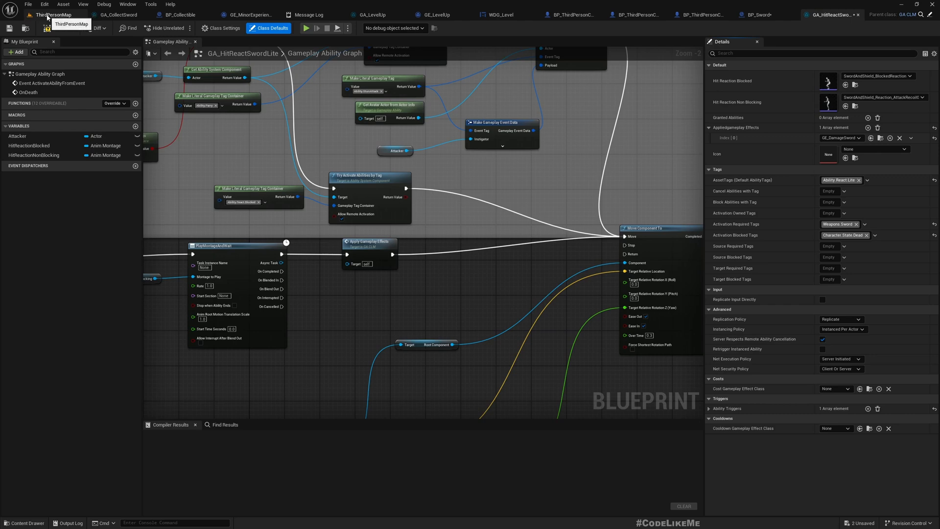
pyautogui.click(53, 15)
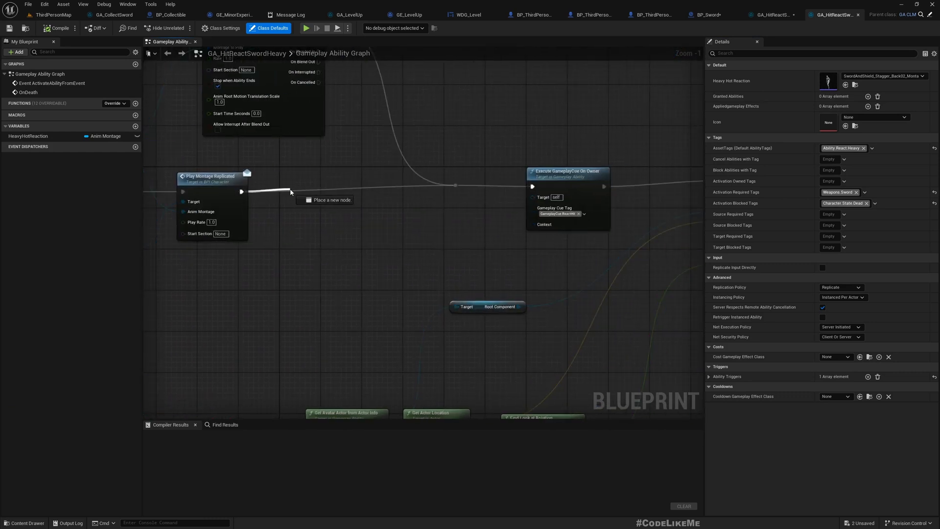
# Step: Insert an Apply Gameplay Effects node after Play Montage Replicated in GA_HitReactSwordHeavy
pyautogui.write('applygam')
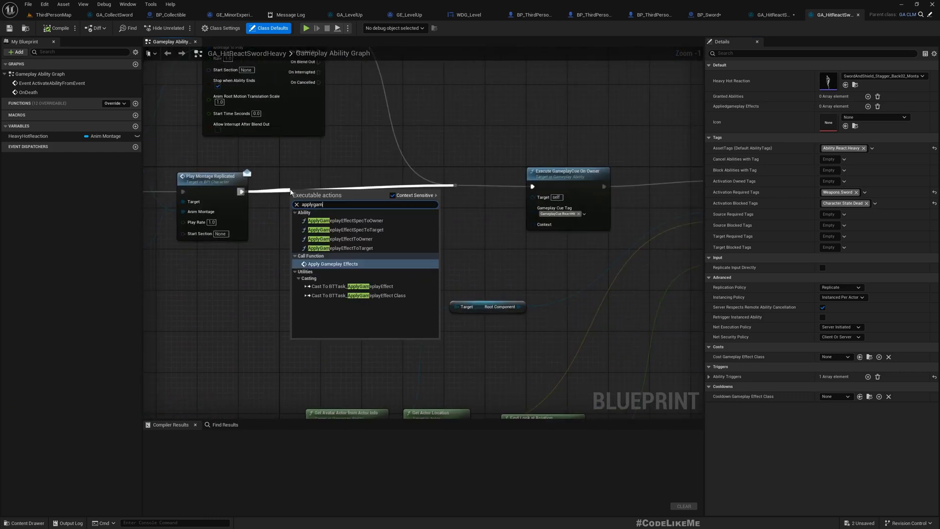
pyautogui.click(332, 263)
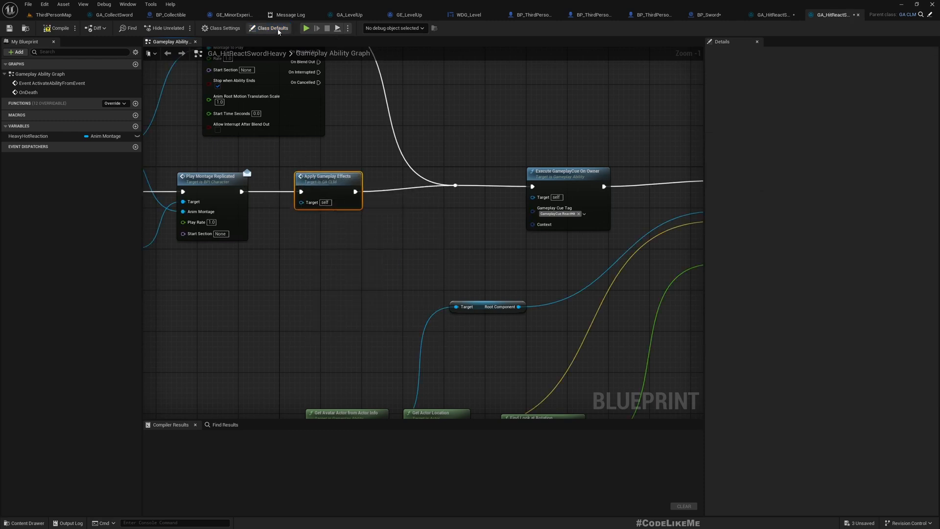
# Step: In Class Defaults, add an Applied Gameplay Effects element and choose the GE_Damage effect
pyautogui.click(269, 28)
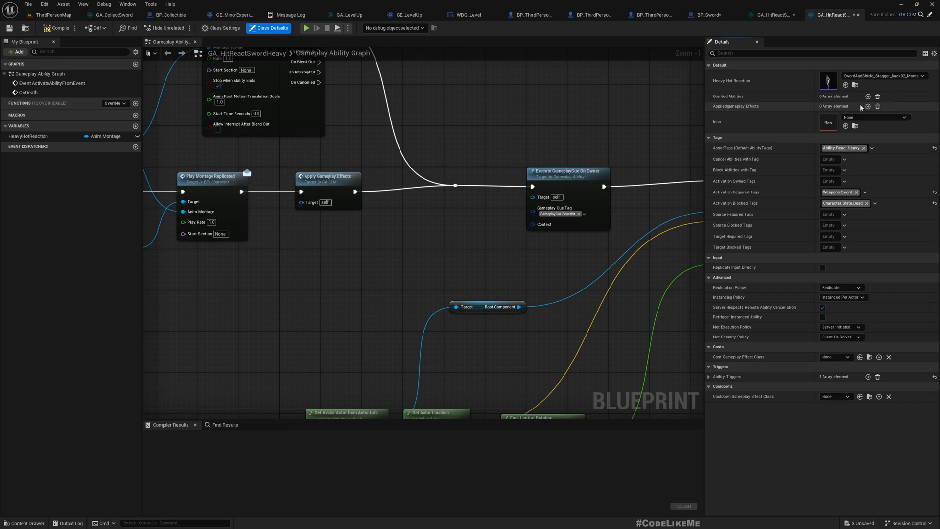
pyautogui.click(868, 105)
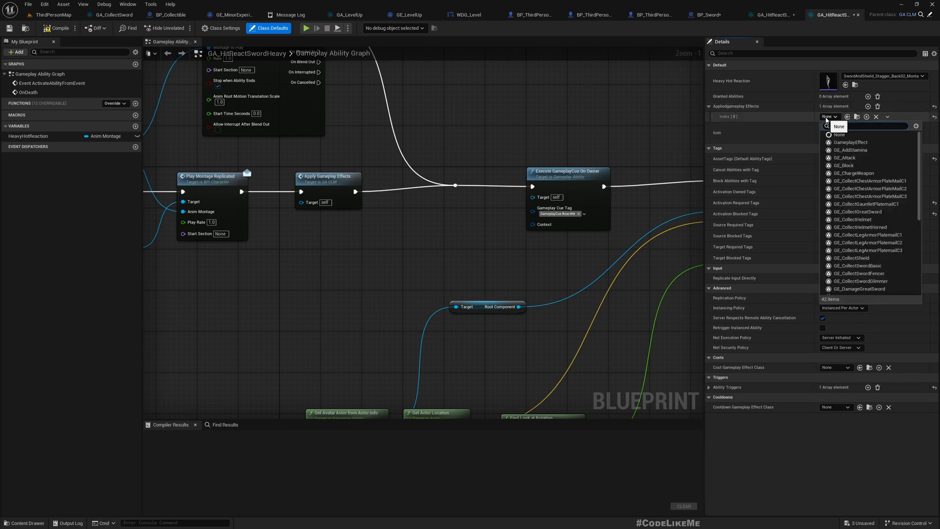
pyautogui.write('damage')
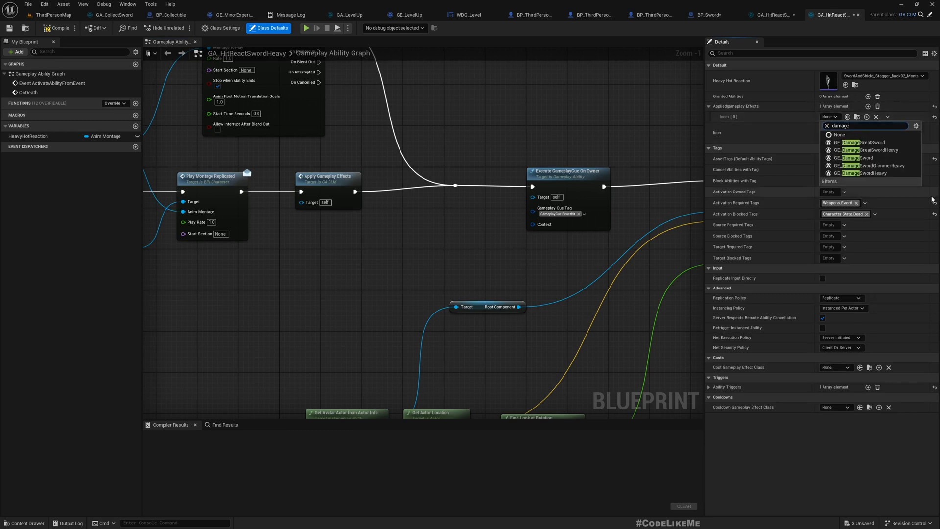
pyautogui.click(863, 172)
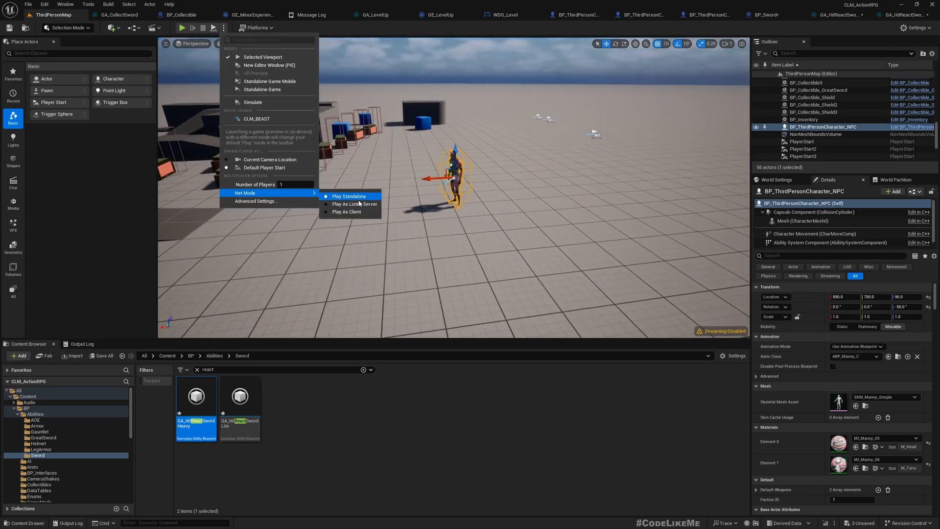
# Step: Select the play-as Net Mode for test play and dismiss the High Resolution Screenshot window
pyautogui.click(348, 197)
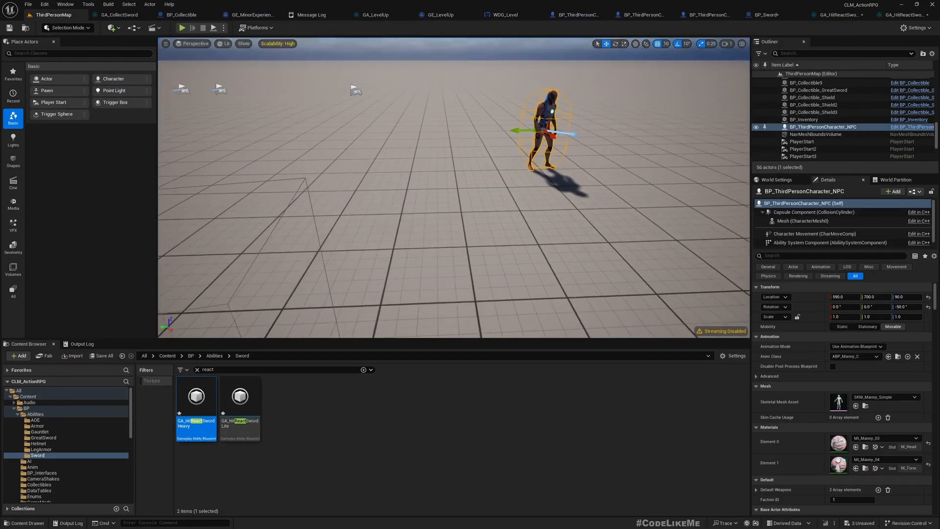
pyautogui.click(183, 27)
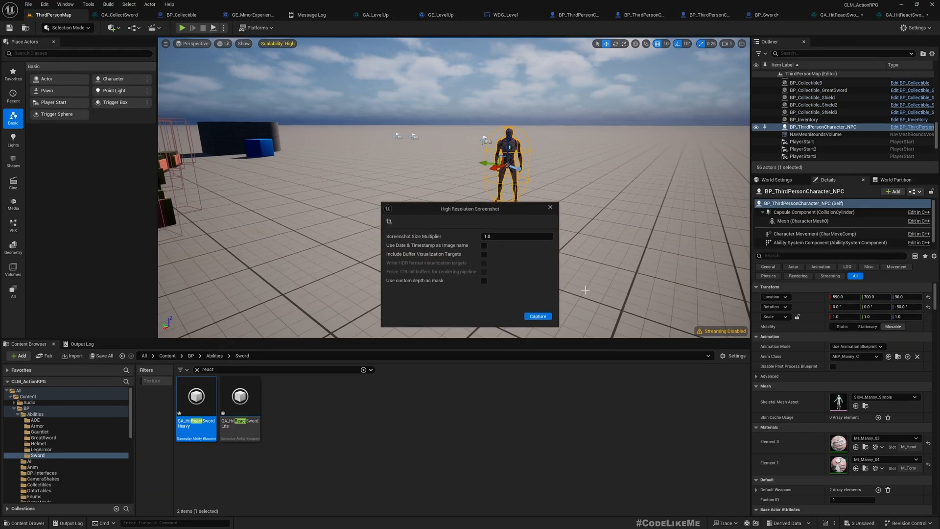
pyautogui.click(536, 316)
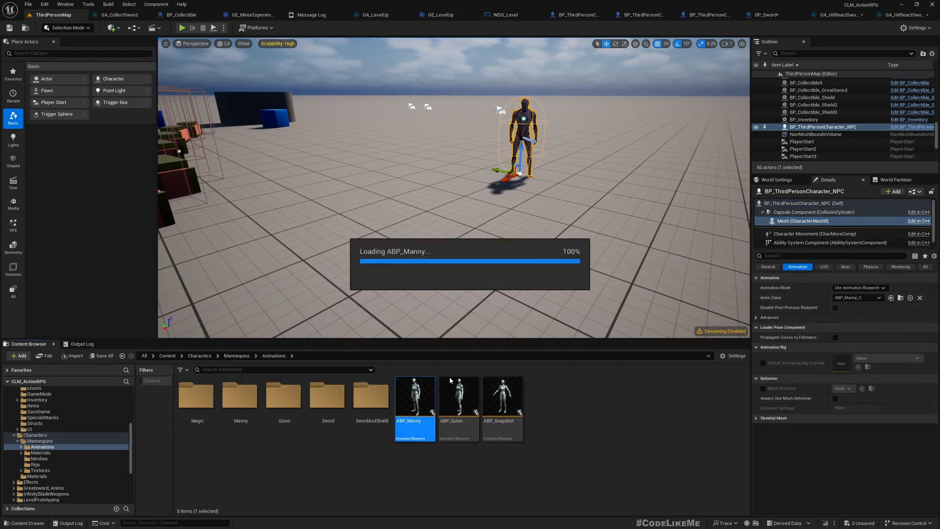
# Step: Revise ABP_Manny's Should Move AND condition and return to the ThirdPersonMap level
pyautogui.doubleClick(414, 396)
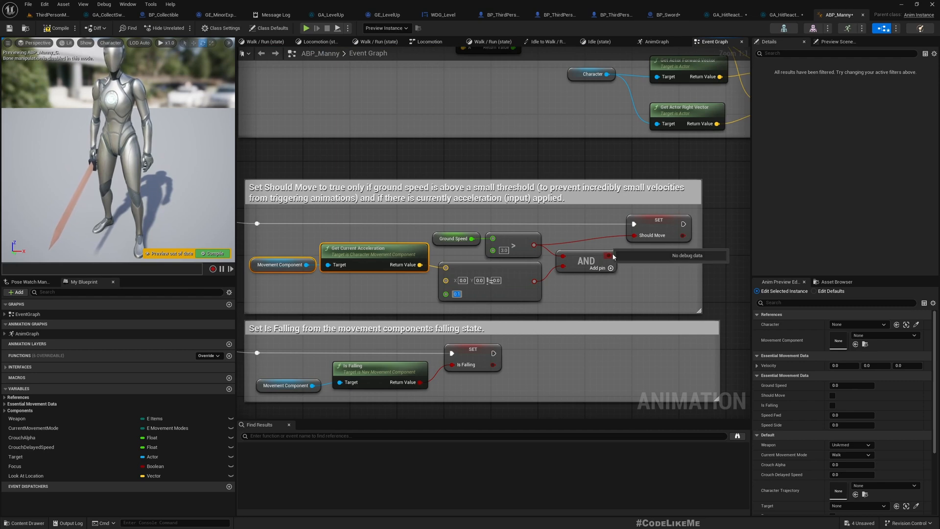
pyautogui.click(57, 28)
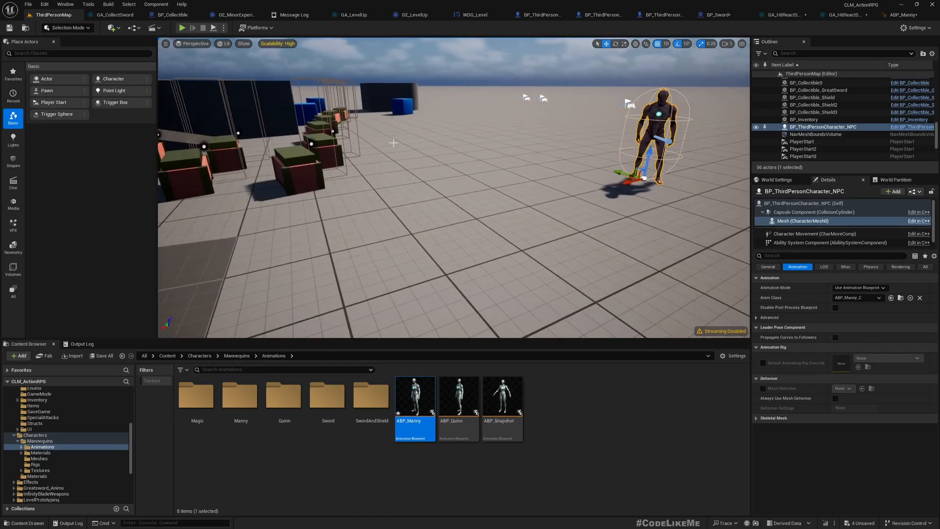
# Step: Run Play In Editor, fight the shielded NPC to check movement and hits, then end the session
pyautogui.click(182, 27)
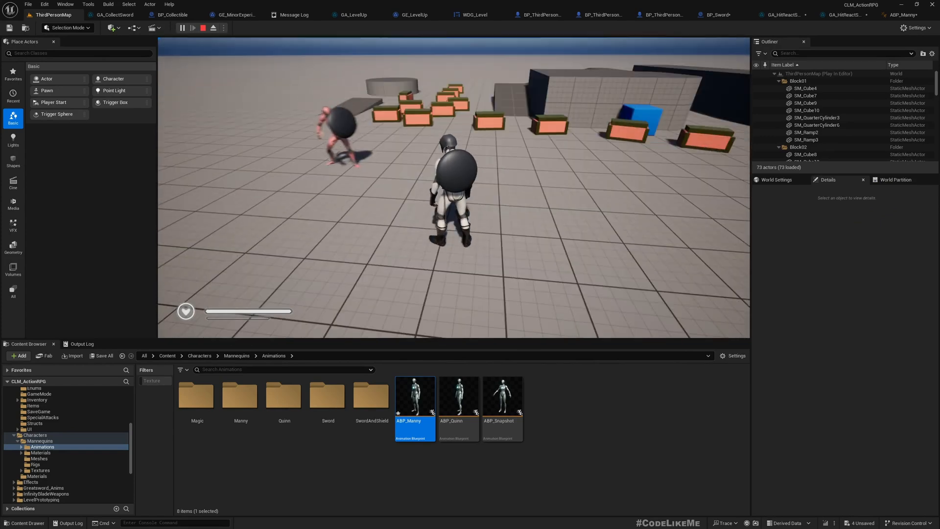
pyautogui.click(202, 27)
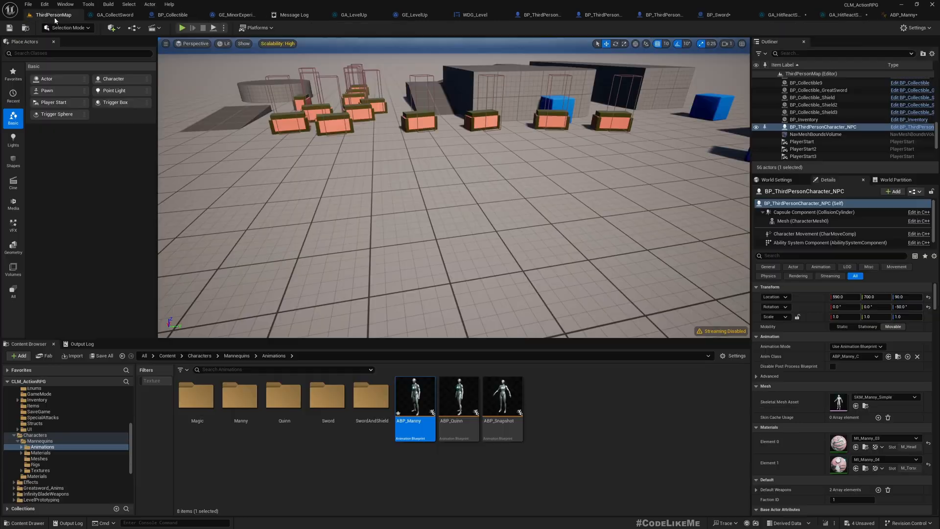
pyautogui.click(183, 27)
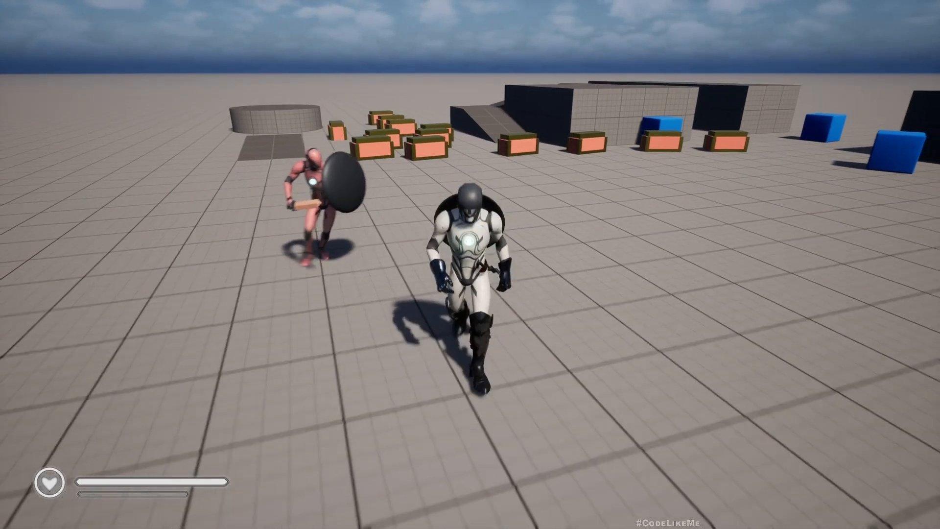
pyautogui.press('Escape')
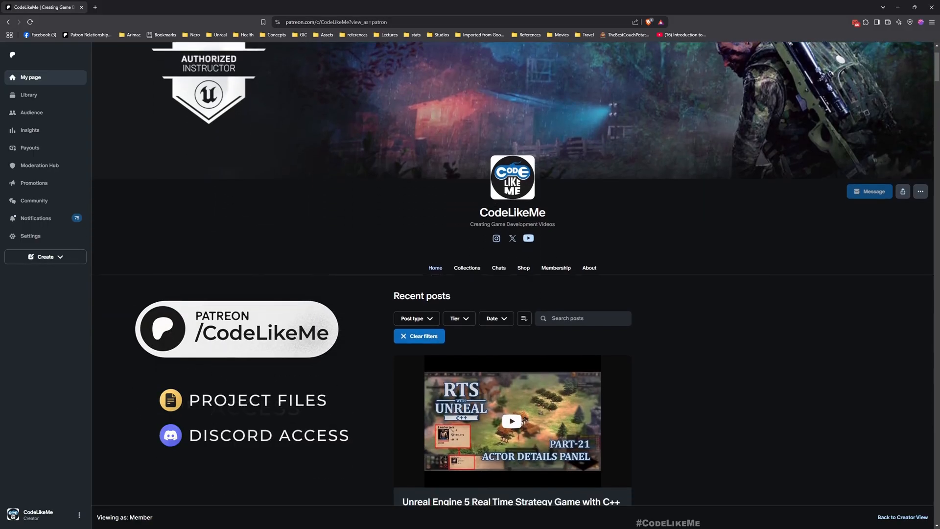
# Step: Scroll the Patreon Recent posts feed past the RTS tutorial parts and radial progress widget tutorial
pyautogui.scroll(-3)
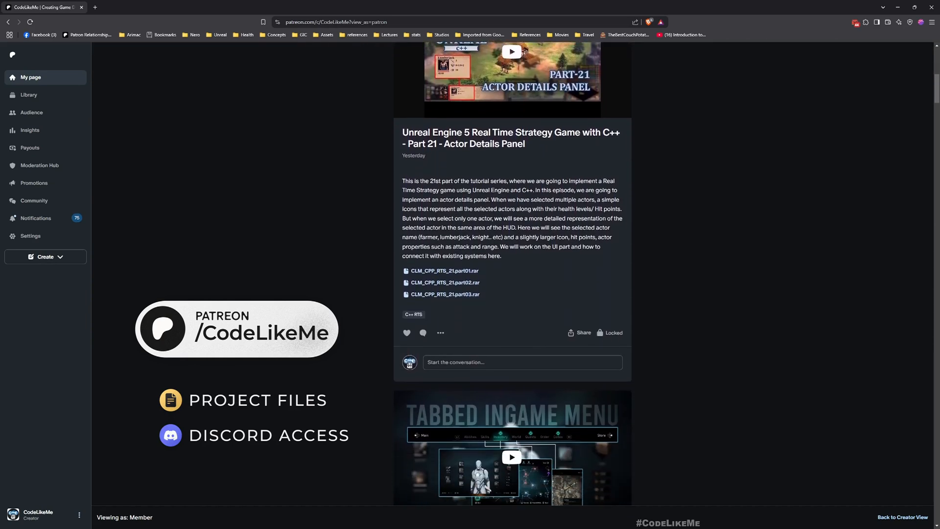
pyautogui.scroll(-3)
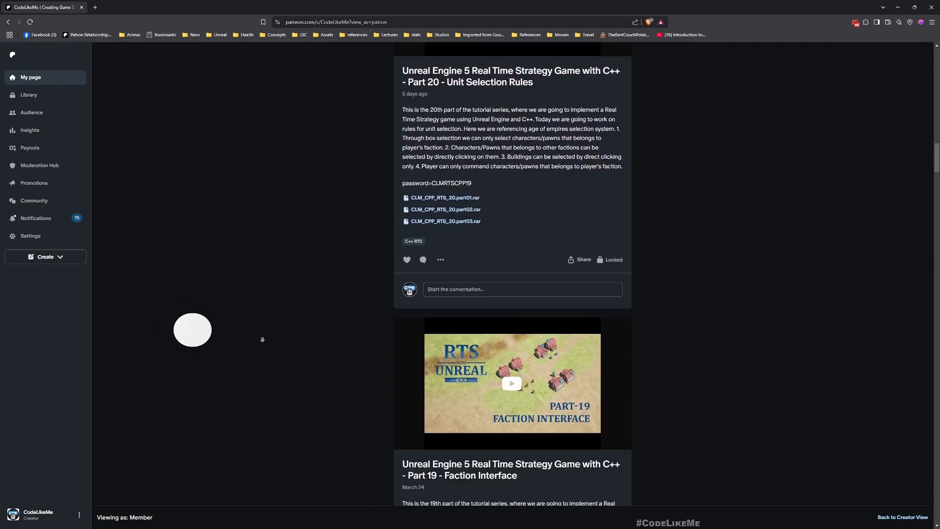
pyautogui.scroll(-3)
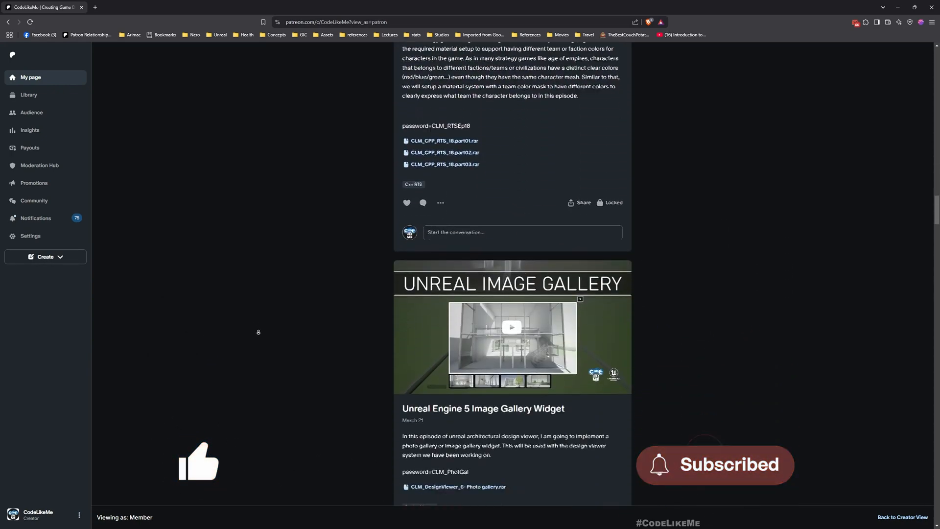
pyautogui.scroll(-3)
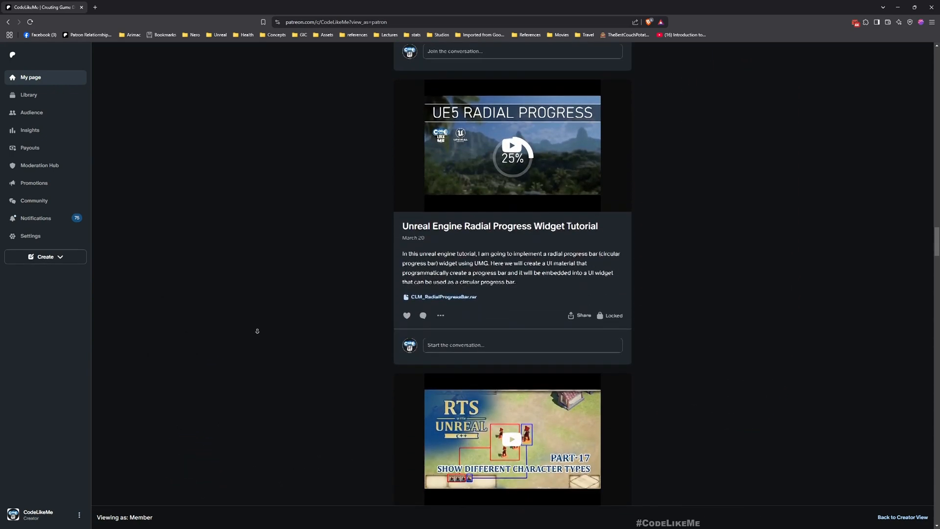